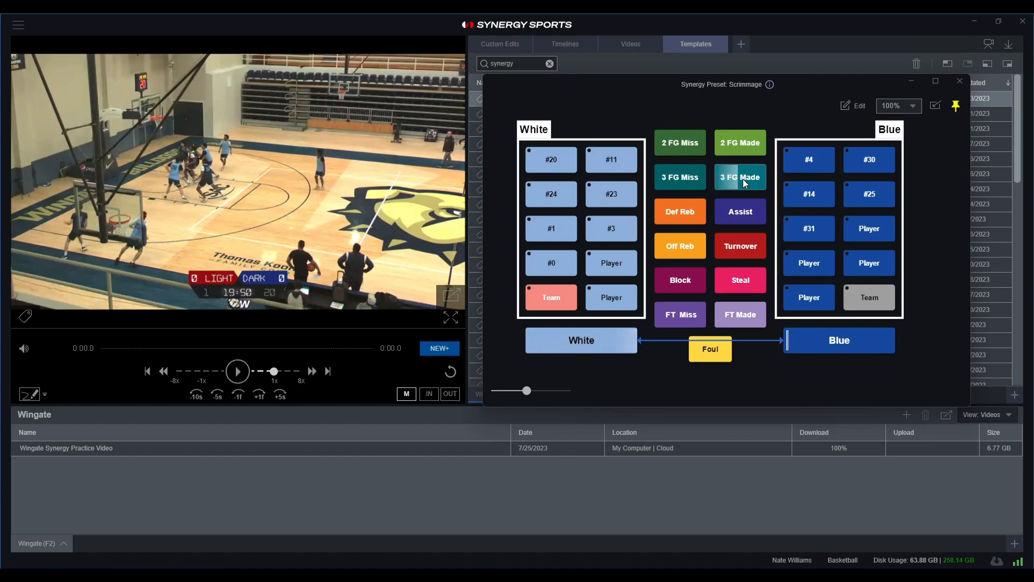
Play the Wingate scrimmage through the next possessions and pause it near 42:00
left_click(237, 371)
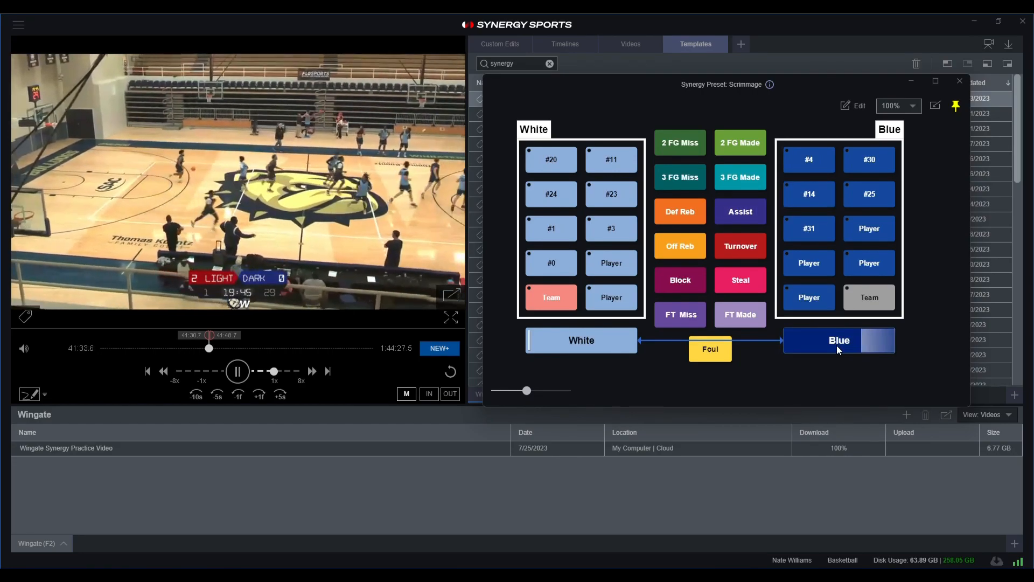
mouse_move(926, 310)
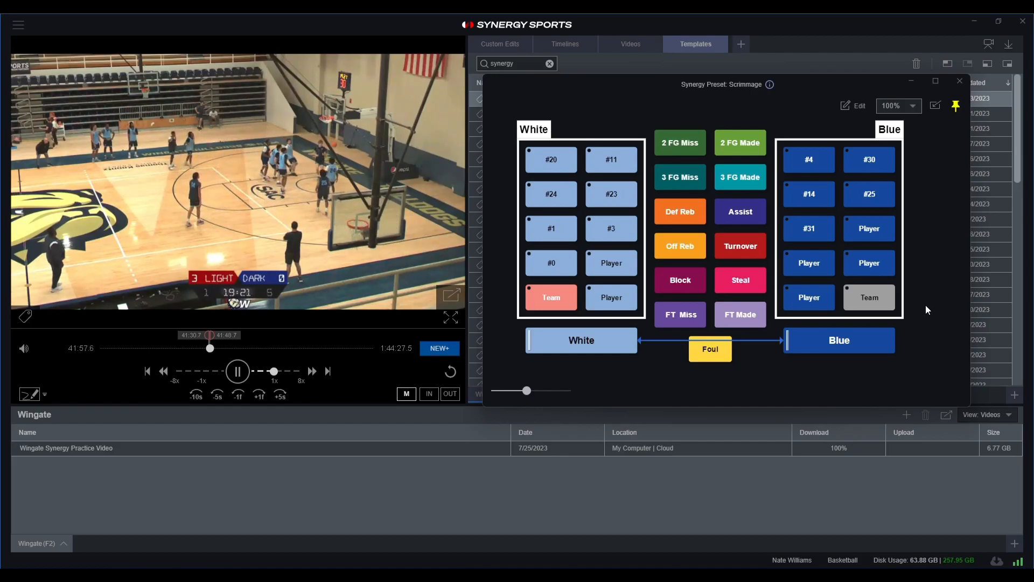
mouse_move(277, 370)
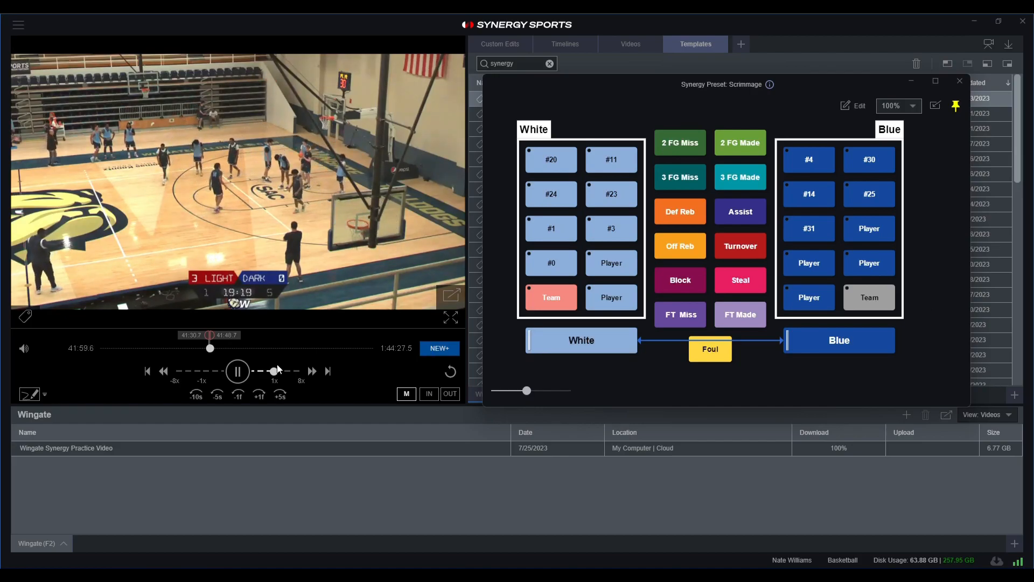
left_click(237, 370)
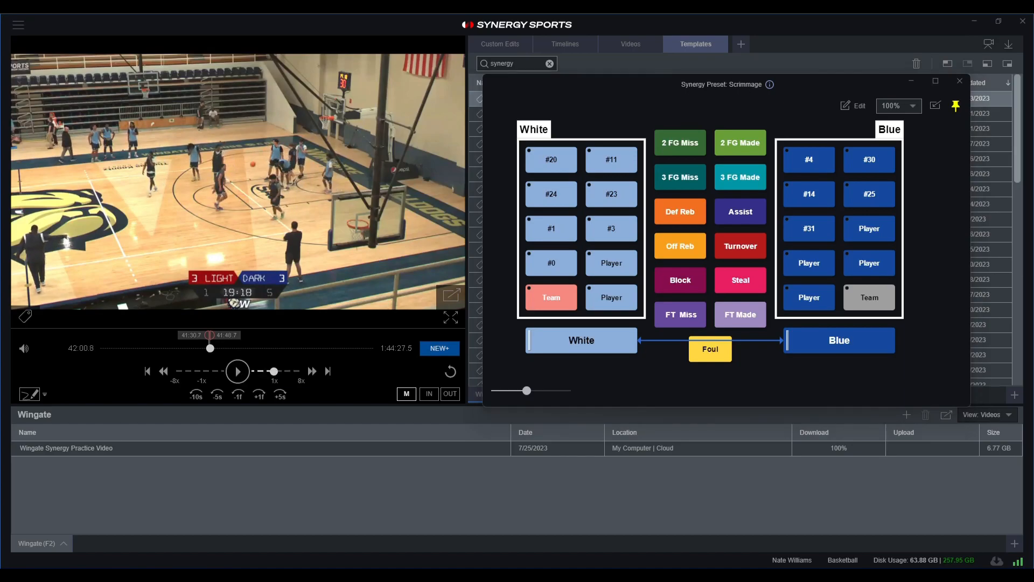